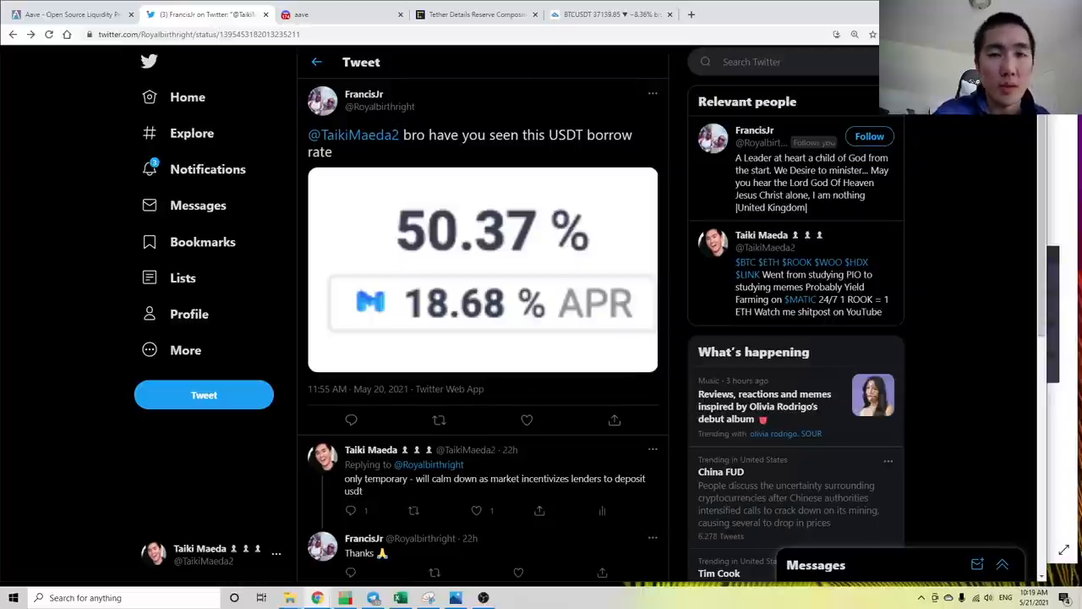
- Bring up Aave's Polygon markets table in Native units, showing USDT's 306.4M market size
{"action": "left_click_drag", "start_coordinate": [402, 135], "coordinate": [527, 134]}
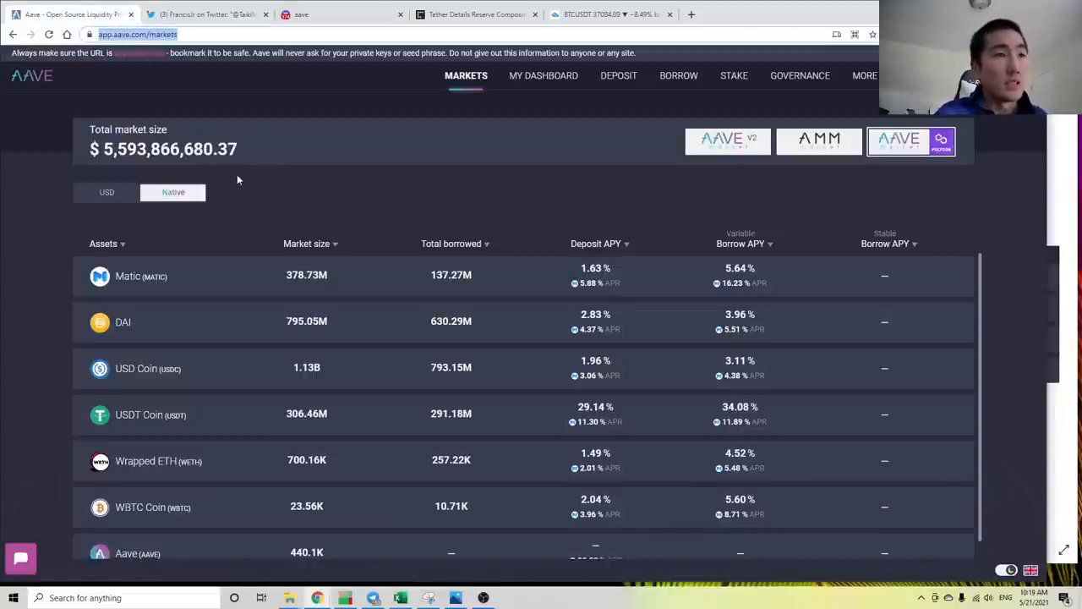
{"action": "mouse_move", "coordinate": [242, 217]}
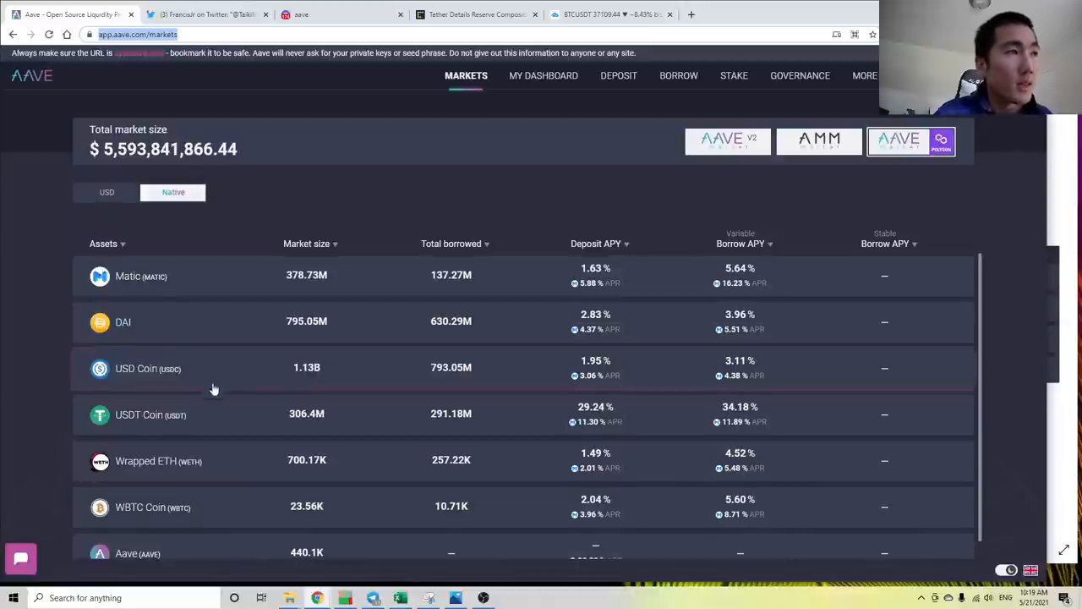
{"action": "mouse_move", "coordinate": [306, 413]}
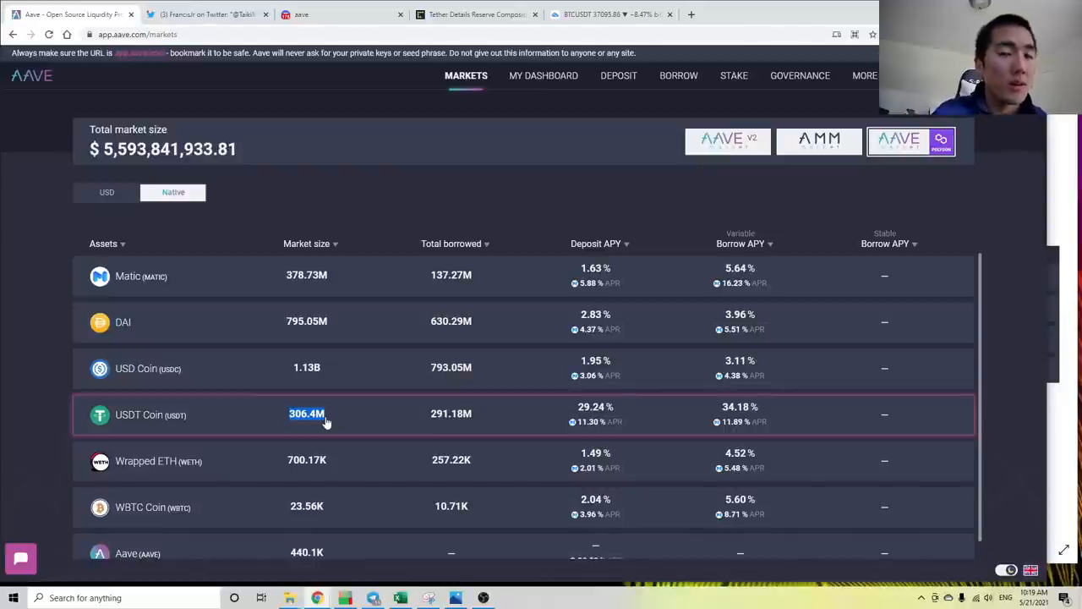
{"action": "mouse_move", "coordinate": [393, 423]}
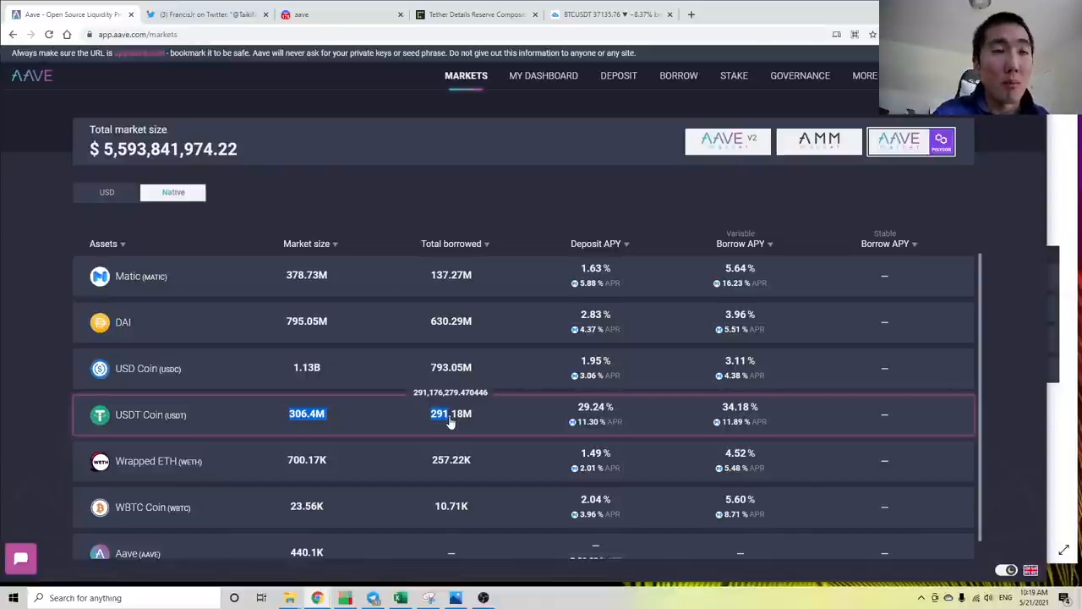
{"action": "left_click", "coordinate": [151, 415]}
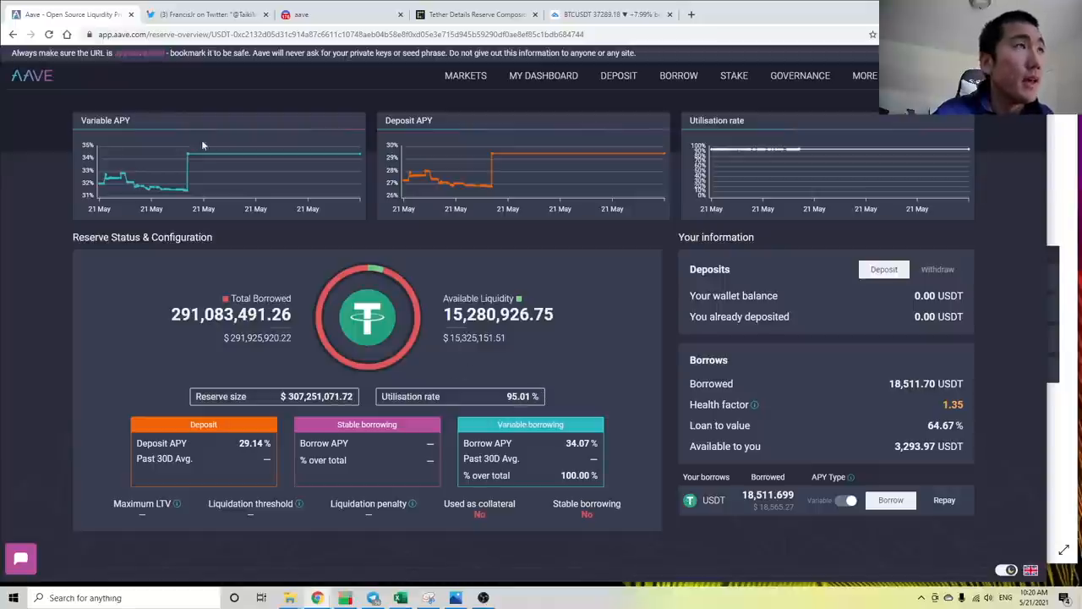
{"action": "left_click", "coordinate": [465, 75]}
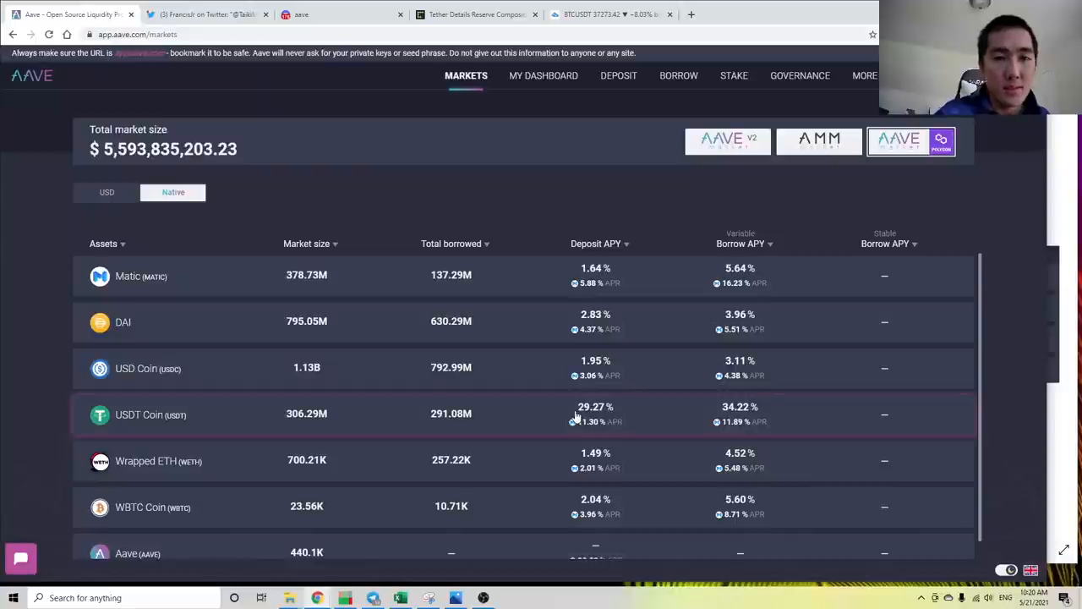
{"action": "mouse_move", "coordinate": [684, 415]}
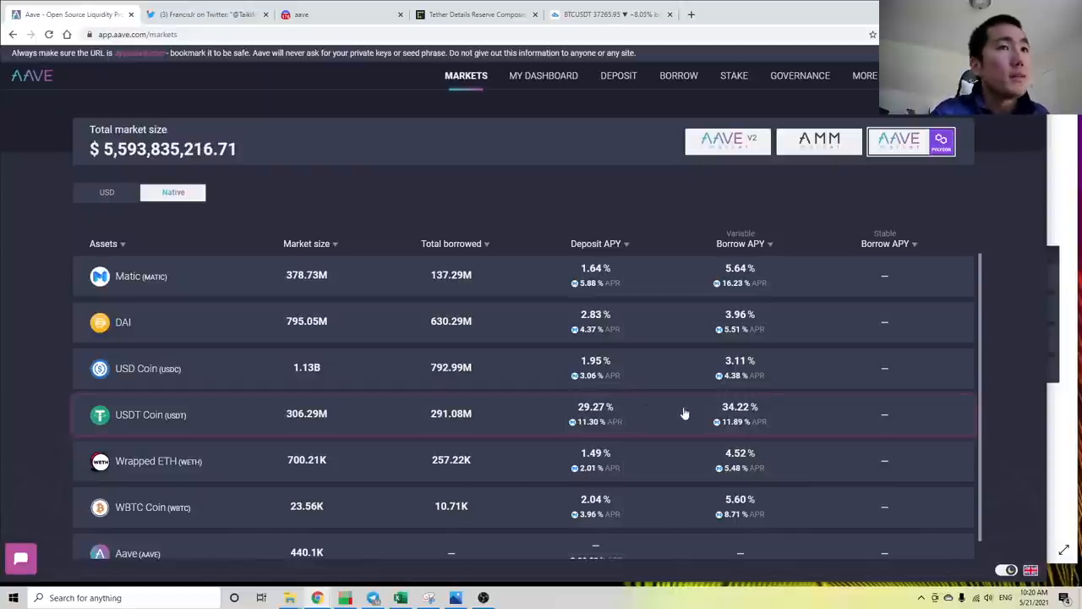
{"action": "mouse_move", "coordinate": [736, 414]}
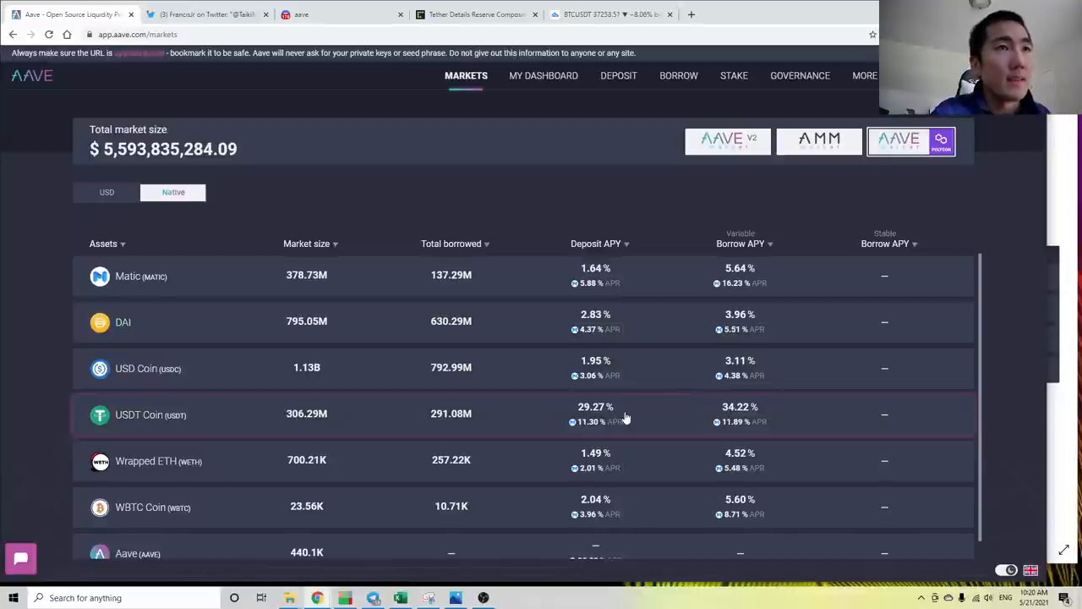
{"action": "mouse_move", "coordinate": [665, 415]}
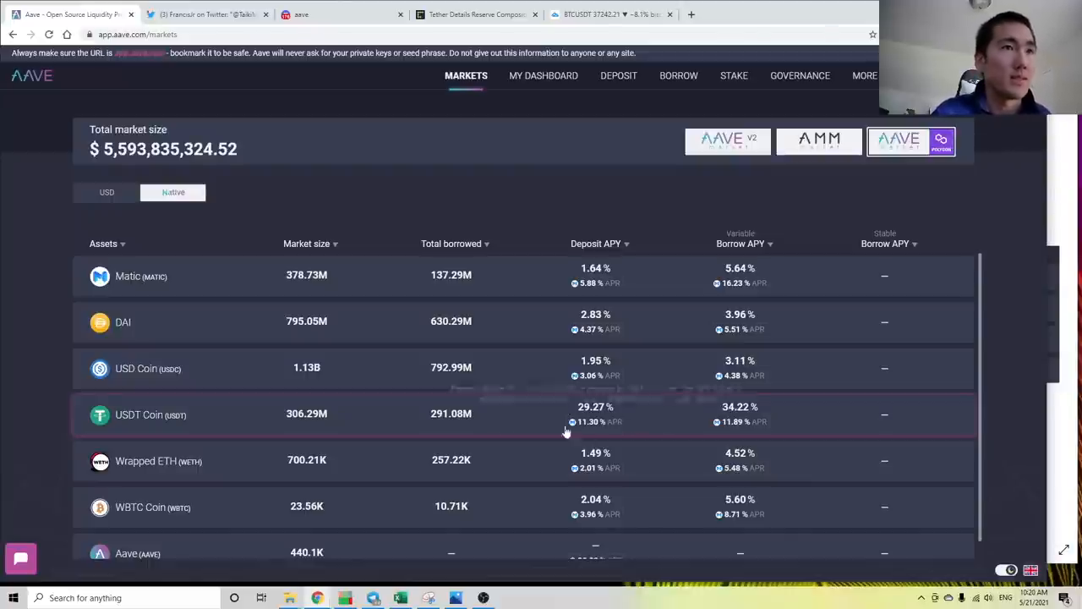
{"action": "mouse_move", "coordinate": [497, 421]}
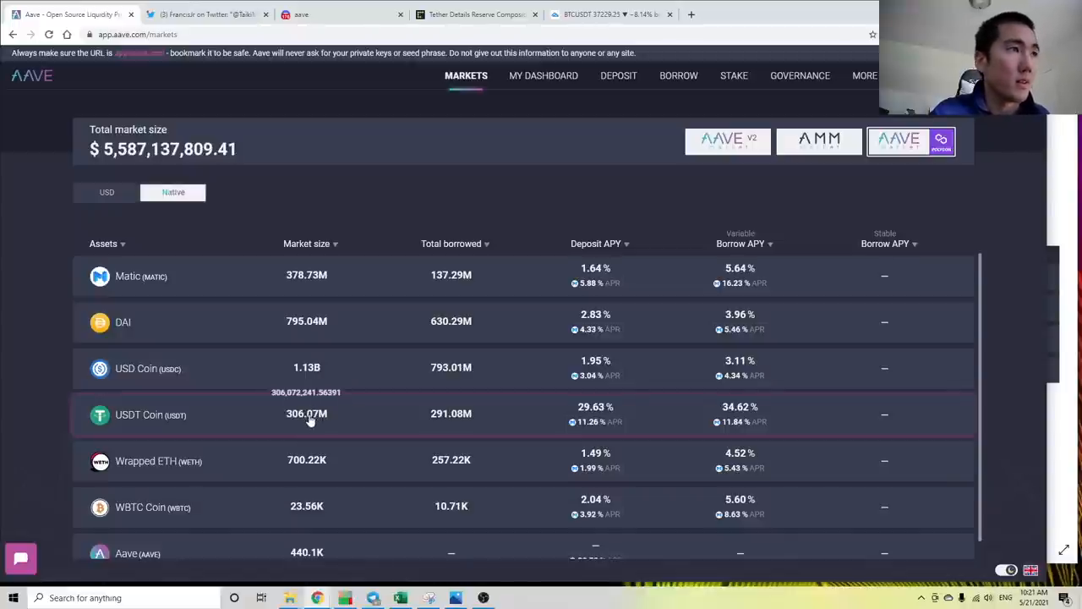
{"action": "mouse_move", "coordinate": [336, 421]}
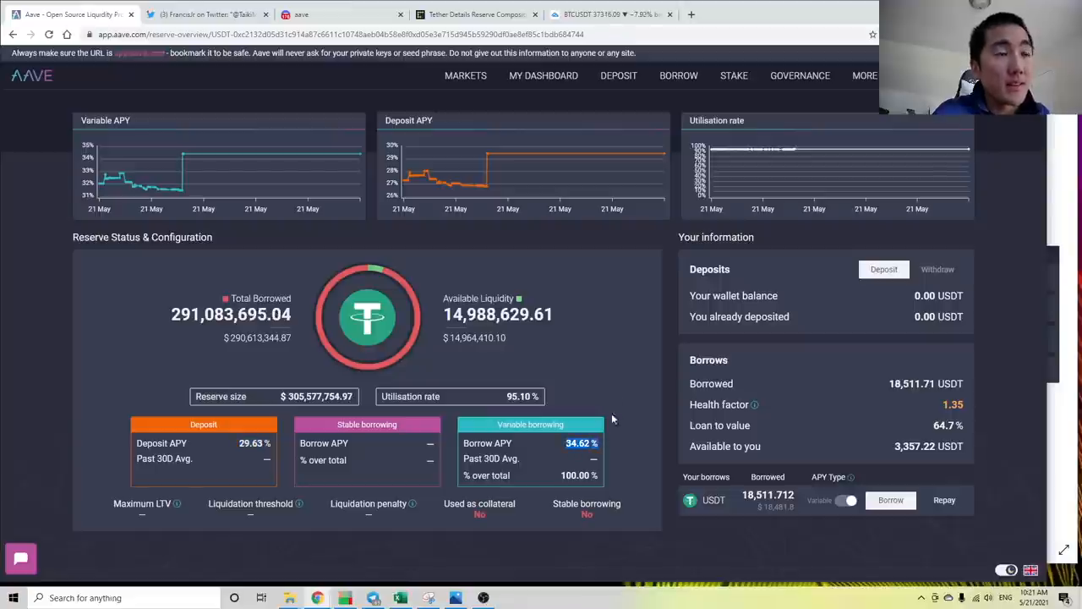
{"action": "mouse_move", "coordinate": [606, 367]}
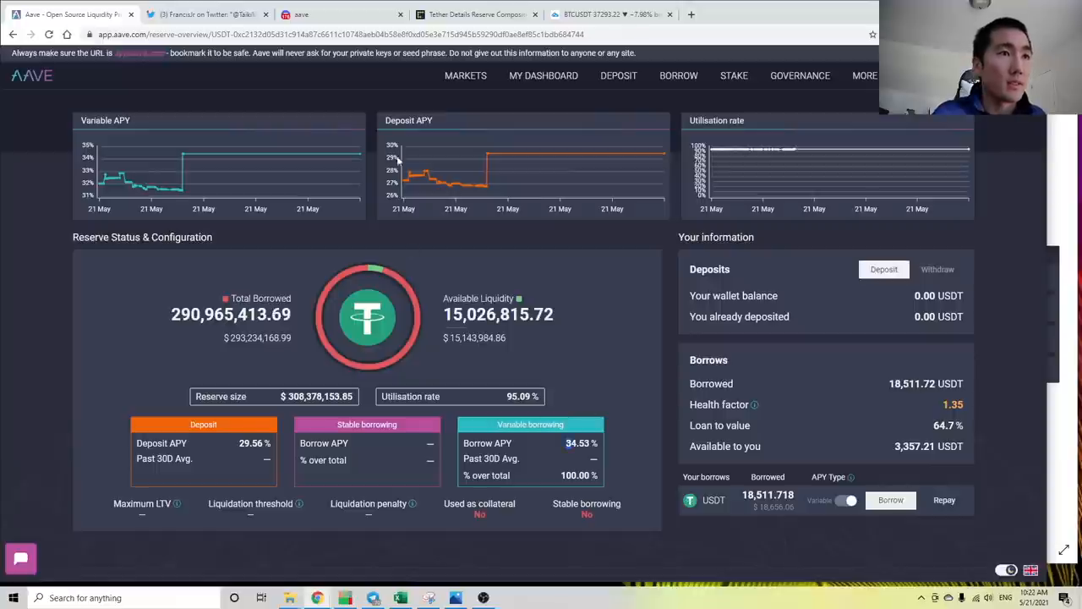
{"action": "left_click", "coordinate": [466, 76]}
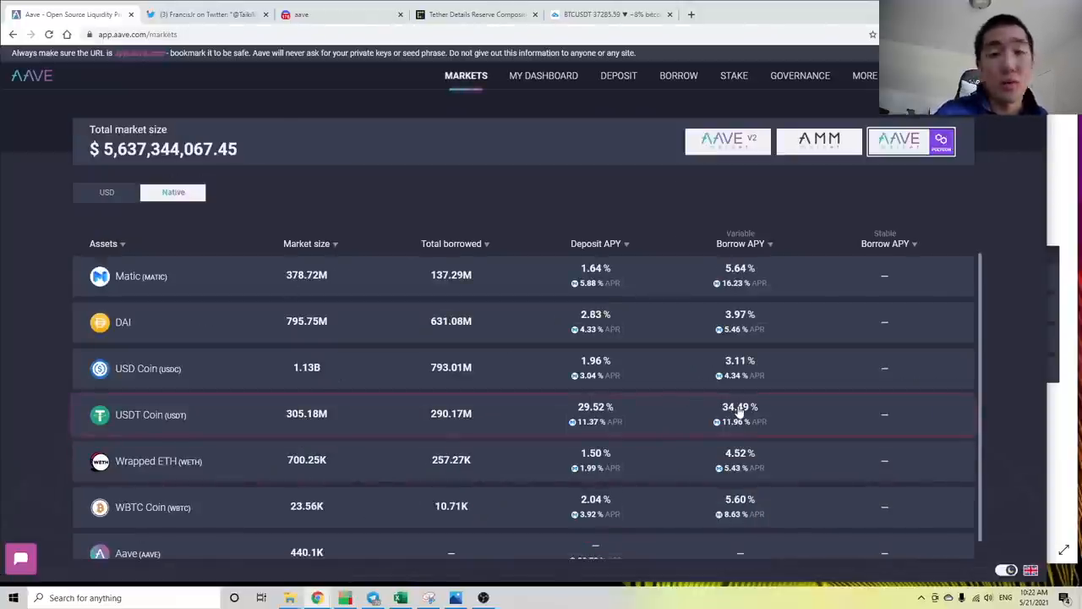
{"action": "mouse_move", "coordinate": [650, 409]}
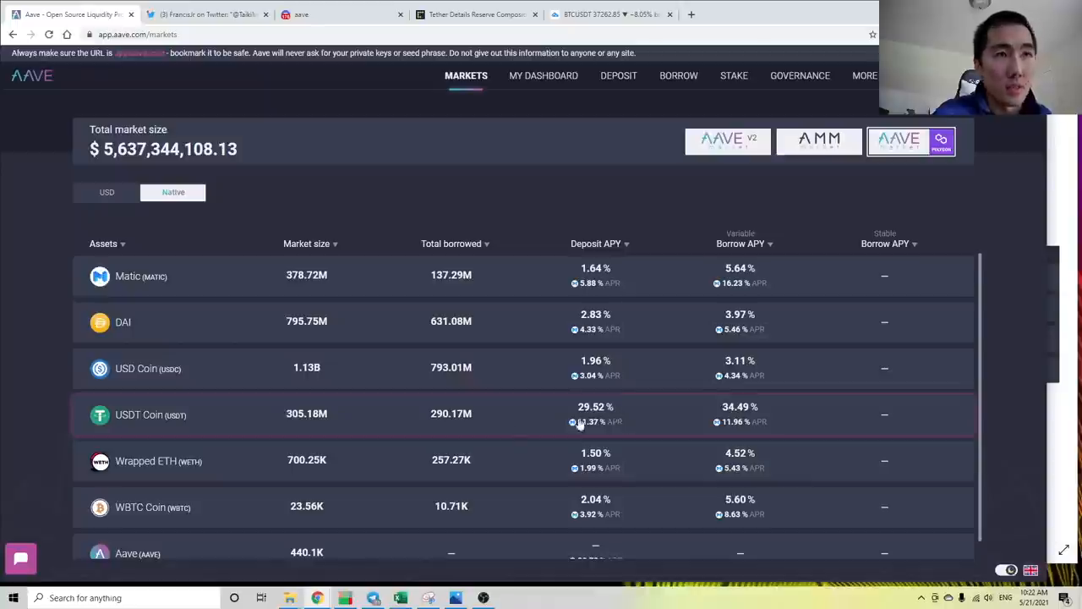
{"action": "mouse_move", "coordinate": [505, 429]}
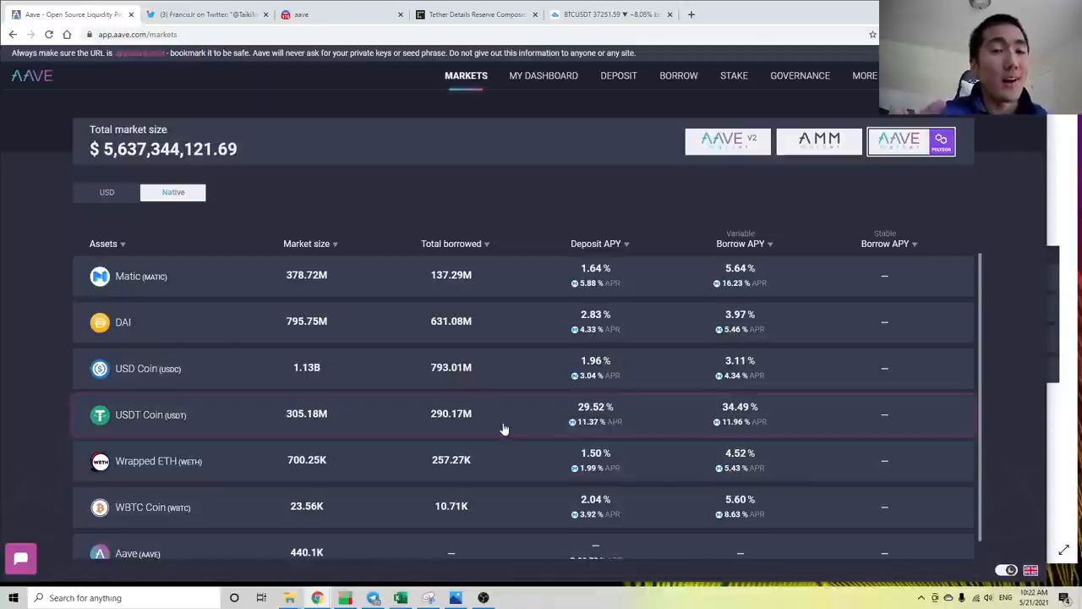
{"action": "left_click", "coordinate": [150, 413]}
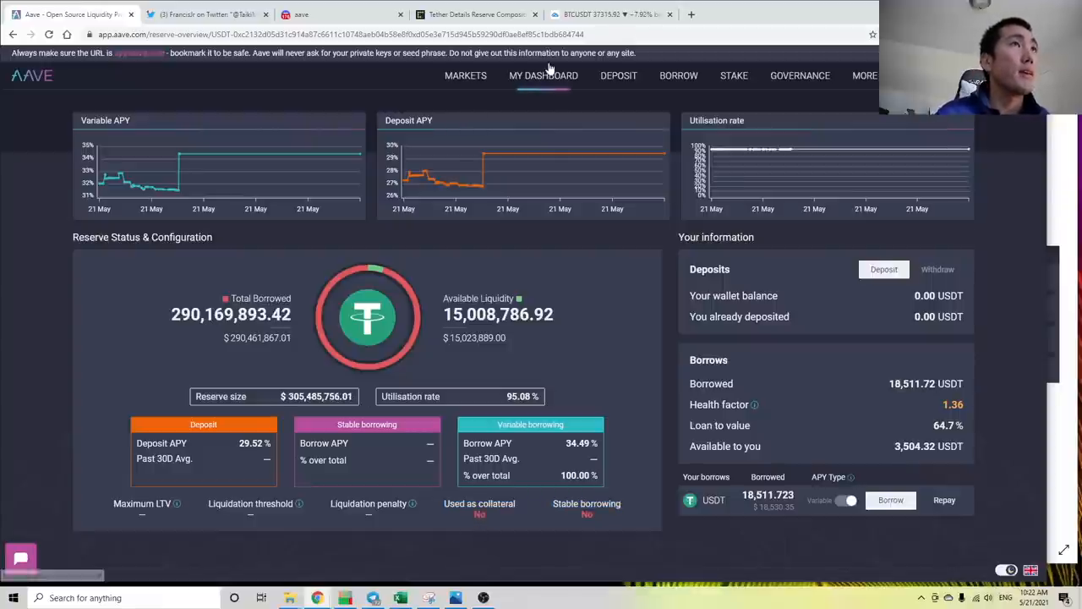
- Open the Aave dashboard showing the variable-rate USDT borrow of about 18,511 USDT
{"action": "left_click", "coordinate": [543, 76]}
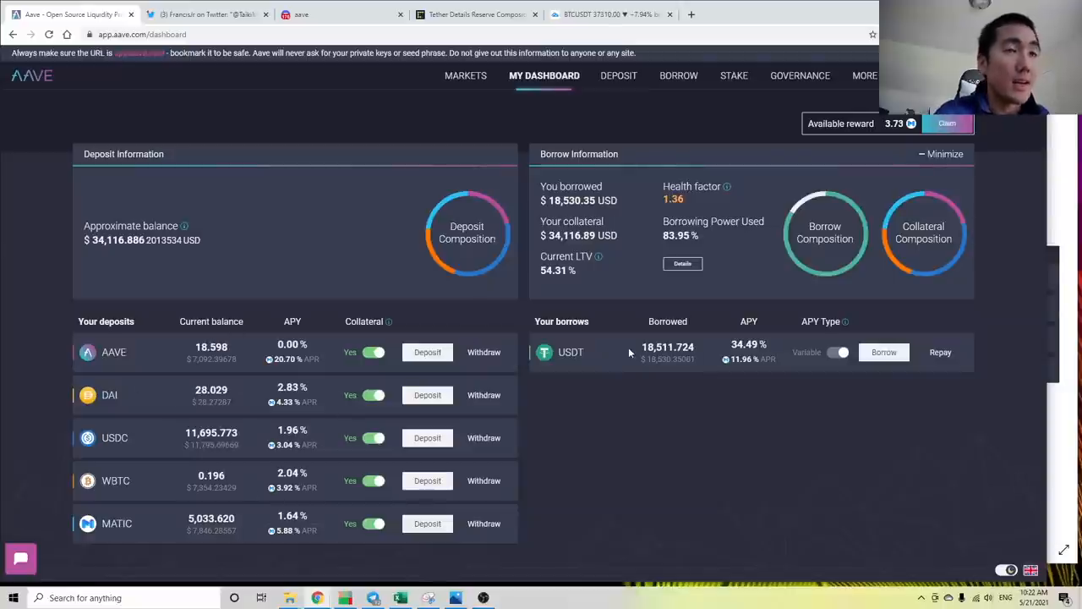
{"action": "mouse_move", "coordinate": [214, 462]}
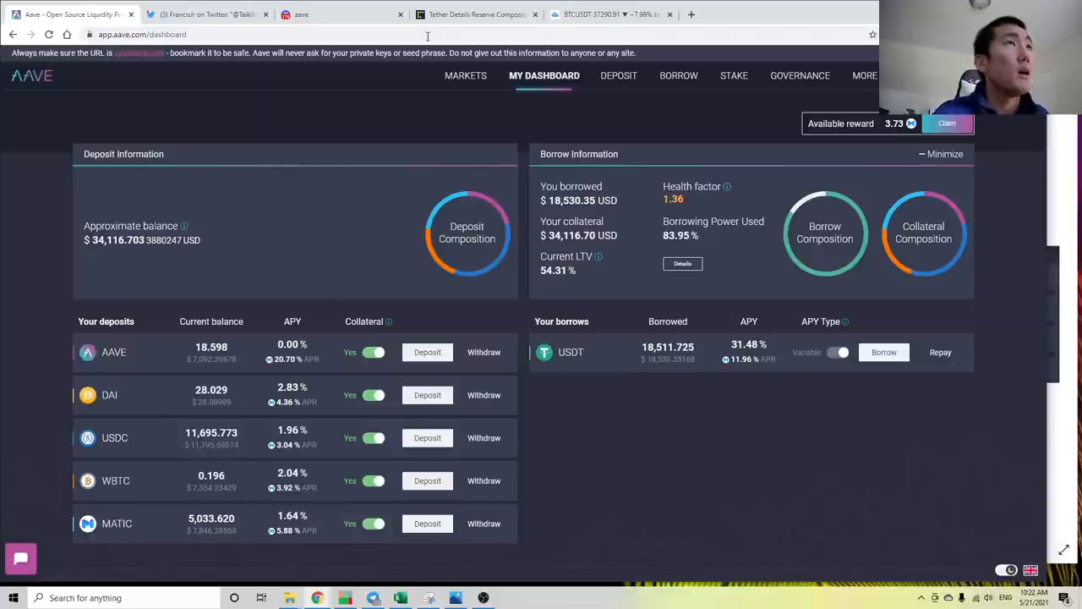
- Switch to the CoinDesk article on Tether's first reserve breakdown
{"action": "left_click", "coordinate": [473, 15]}
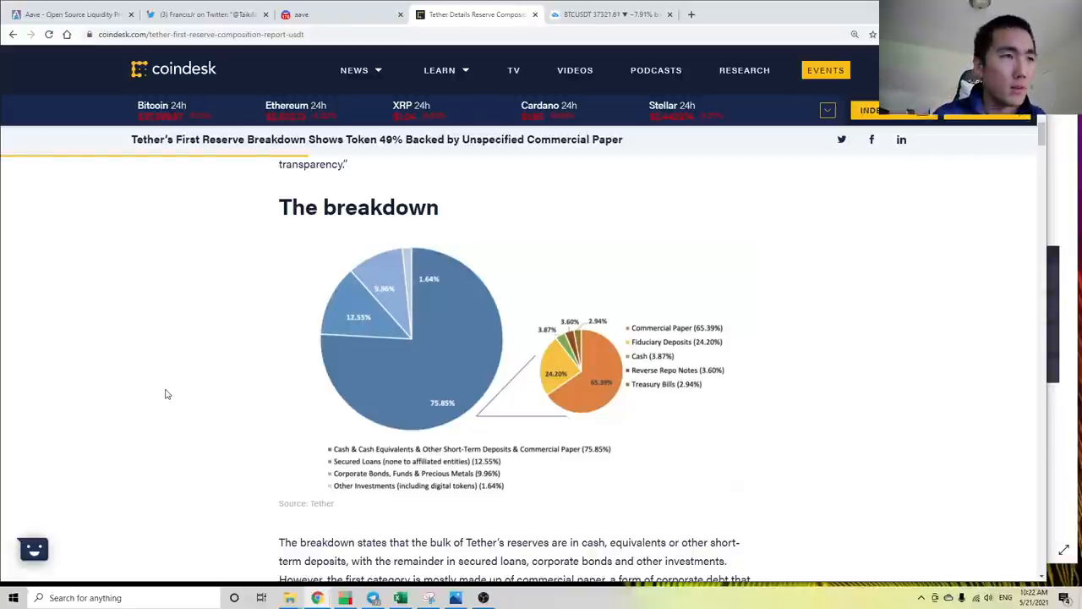
{"action": "mouse_move", "coordinate": [176, 427]}
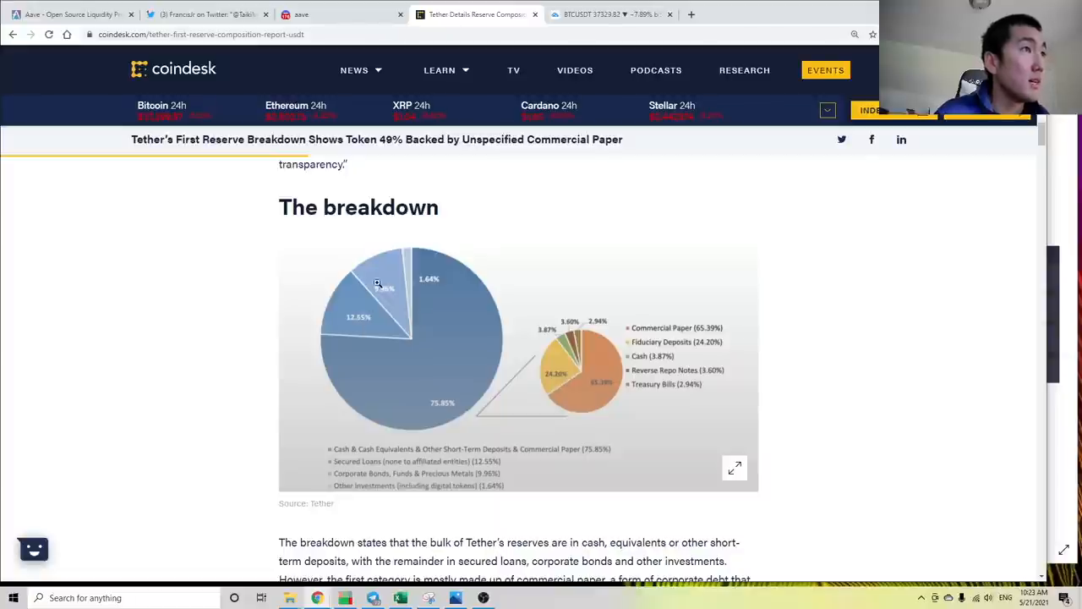
{"action": "mouse_move", "coordinate": [418, 344]}
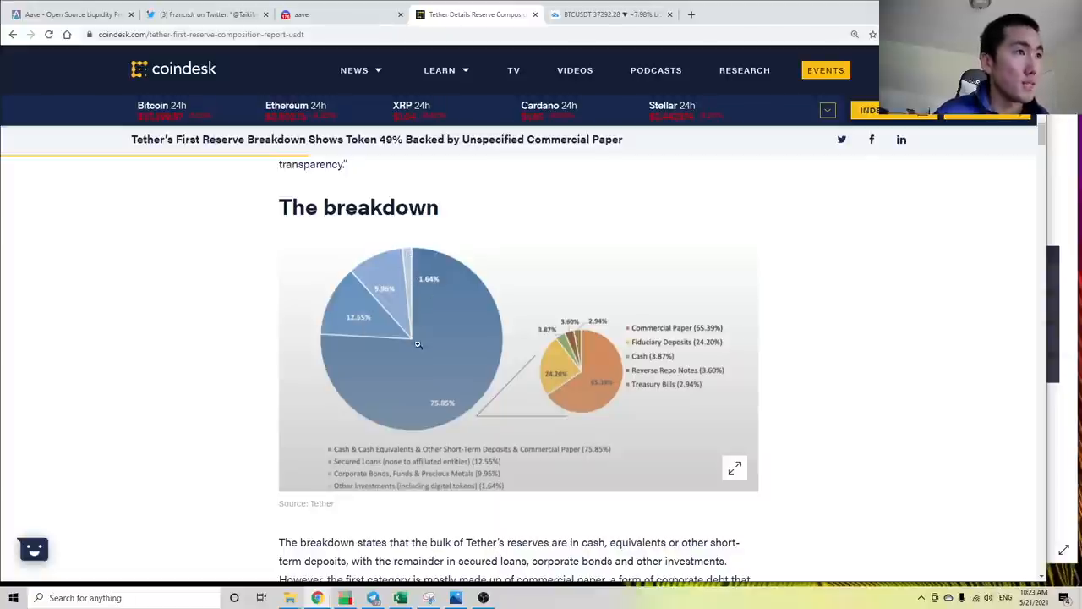
{"action": "mouse_move", "coordinate": [42, 358]}
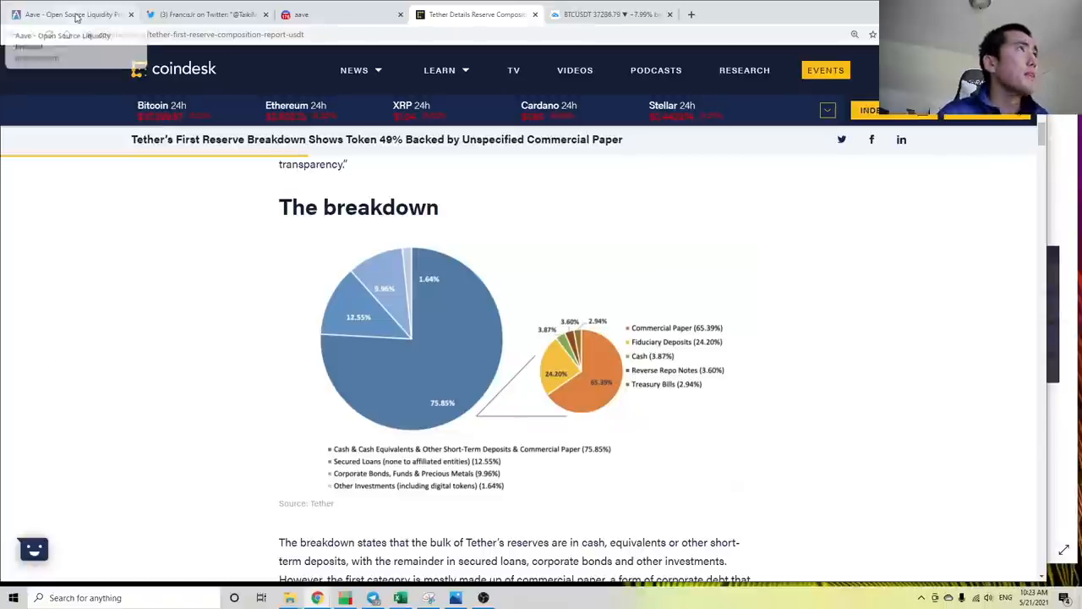
- Return to the Aave dashboard, where the USDT borrow shows 31.28% APY
{"action": "left_click", "coordinate": [72, 14]}
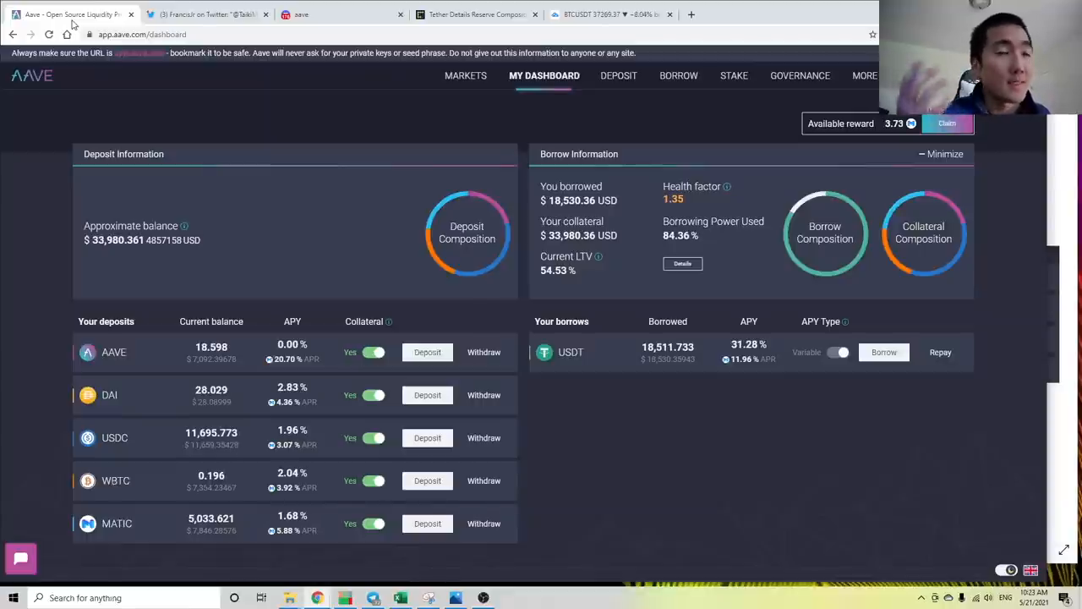
{"action": "mouse_move", "coordinate": [465, 81]}
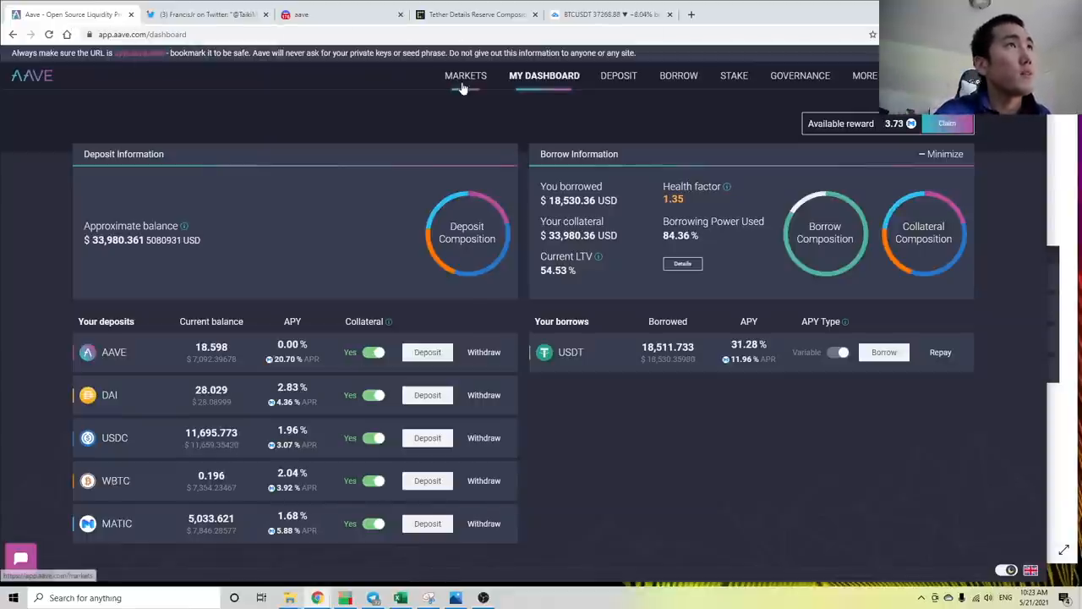
- Open Aave's markets table to check USDT's deposit and variable borrow APYs
{"action": "left_click", "coordinate": [466, 75]}
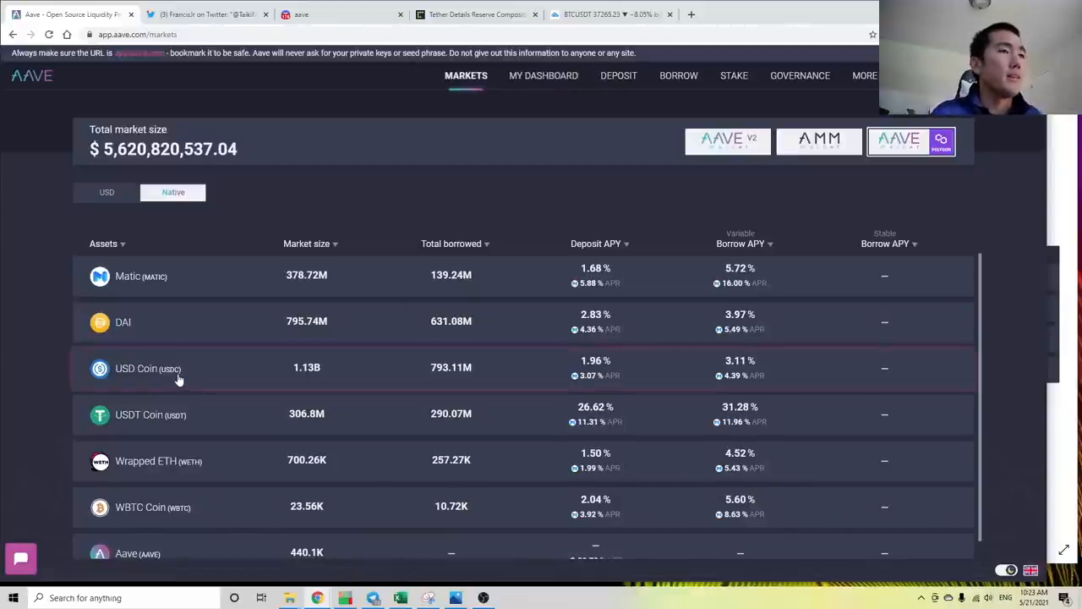
{"action": "mouse_move", "coordinate": [248, 420]}
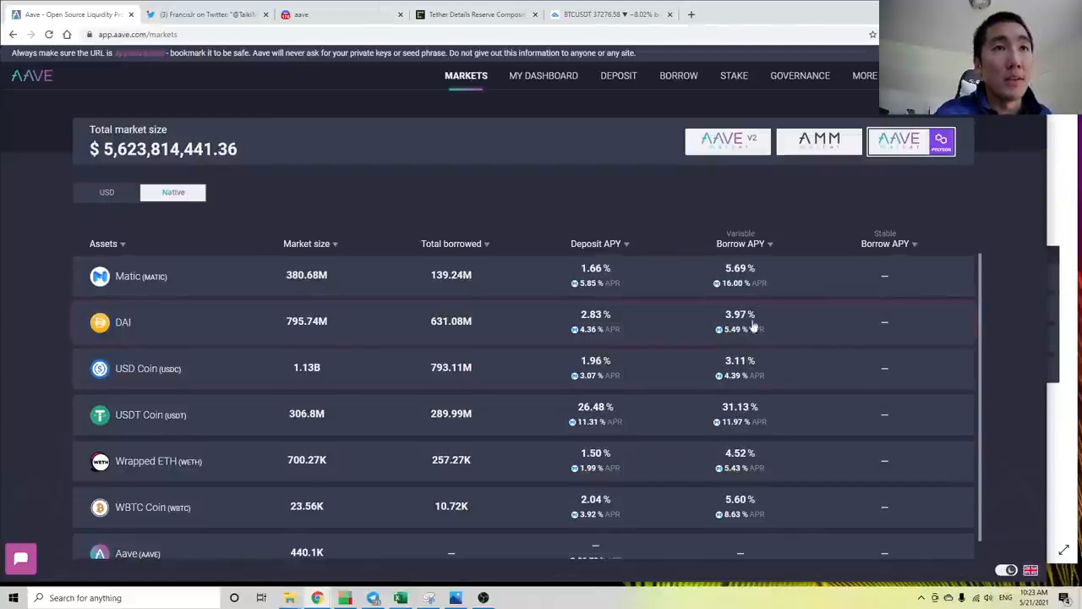
{"action": "mouse_move", "coordinate": [710, 417]}
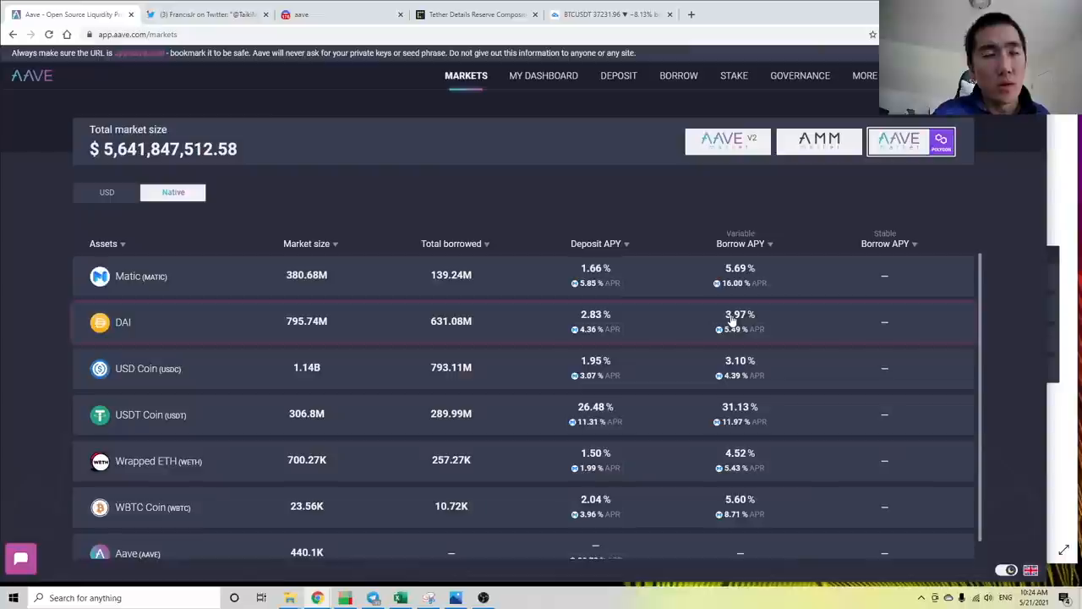
{"action": "mouse_move", "coordinate": [702, 245]}
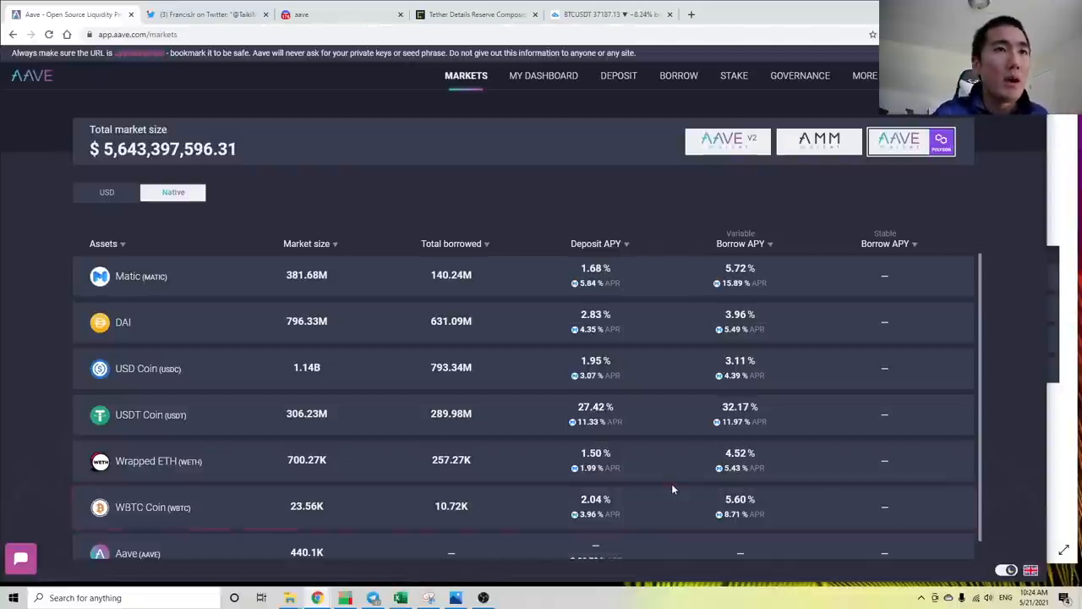
{"action": "mouse_move", "coordinate": [741, 362]}
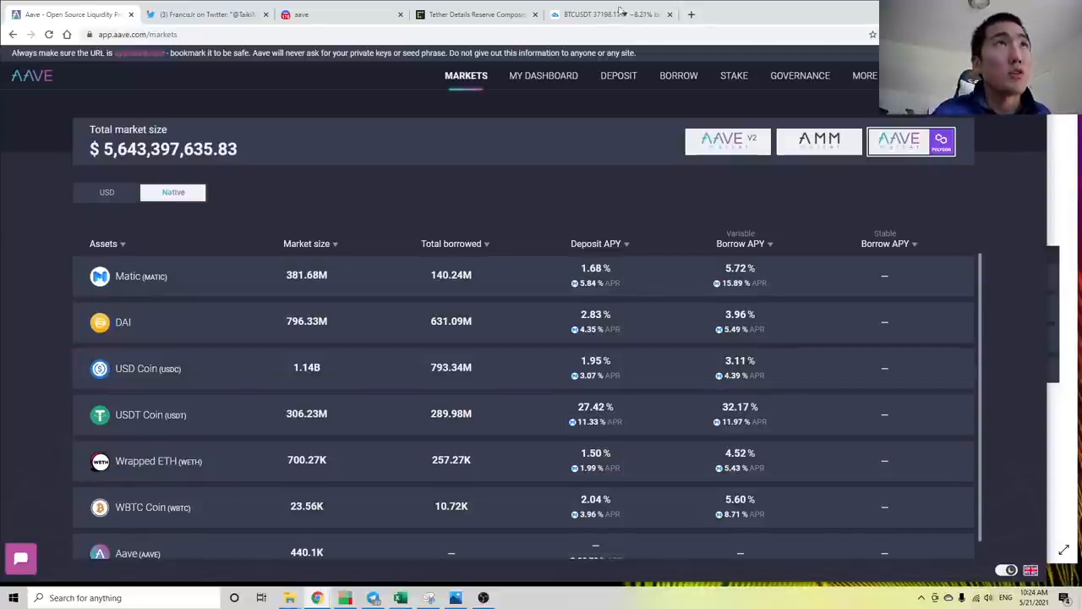
{"action": "mouse_move", "coordinate": [609, 15]}
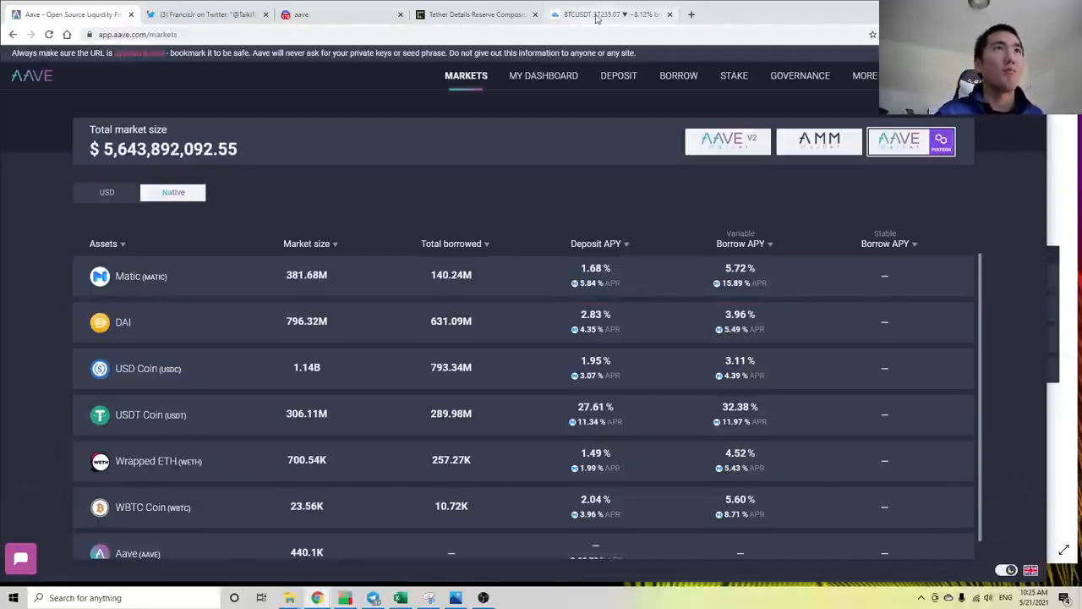
{"action": "mouse_move", "coordinate": [609, 14]}
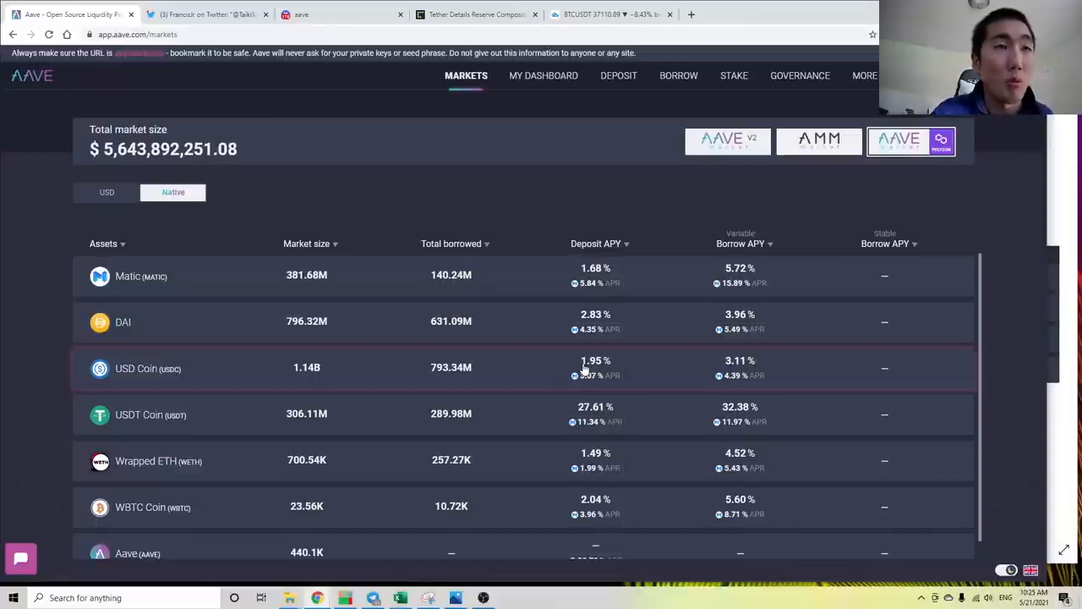
{"action": "mouse_move", "coordinate": [513, 196]}
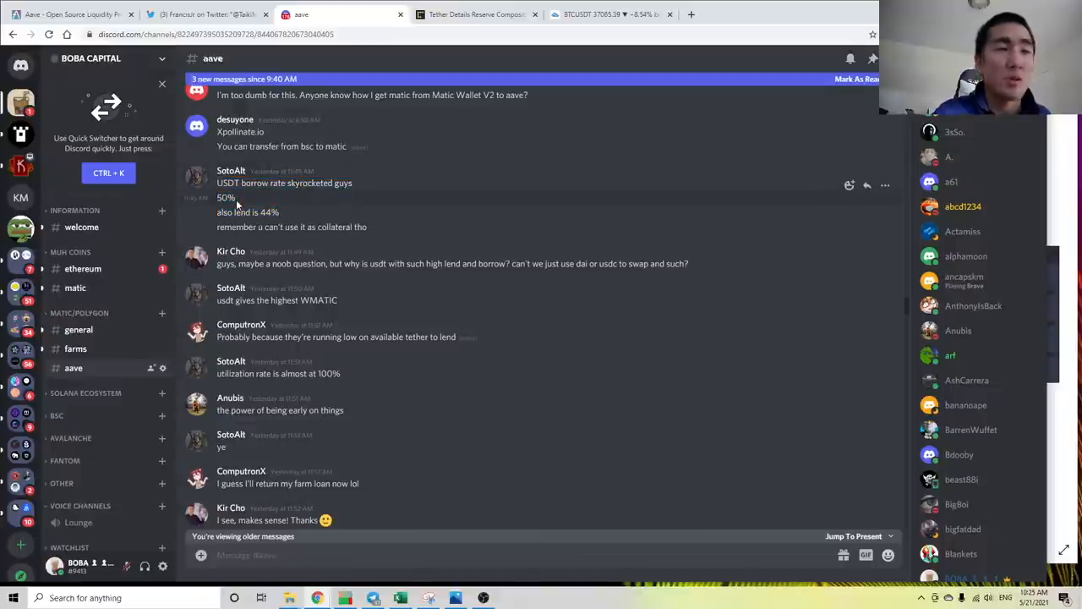
- Read Discord's message about AAVE dropping back to 3%, then reopen the Aave dashboard
{"action": "scroll", "scroll_direction": "down", "scroll_amount": 3}
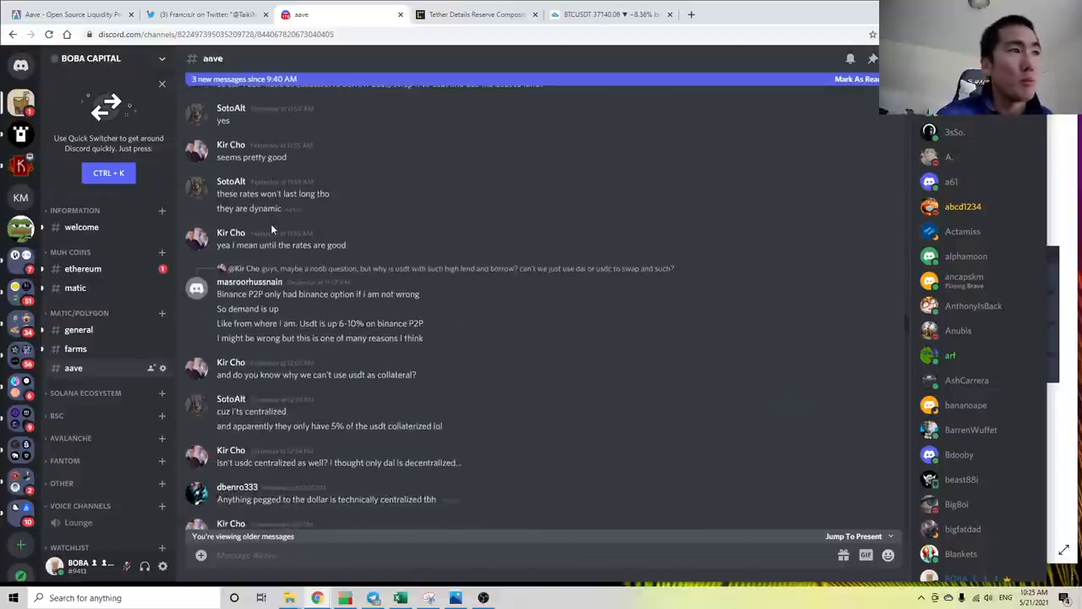
{"action": "scroll", "scroll_direction": "down", "scroll_amount": 3}
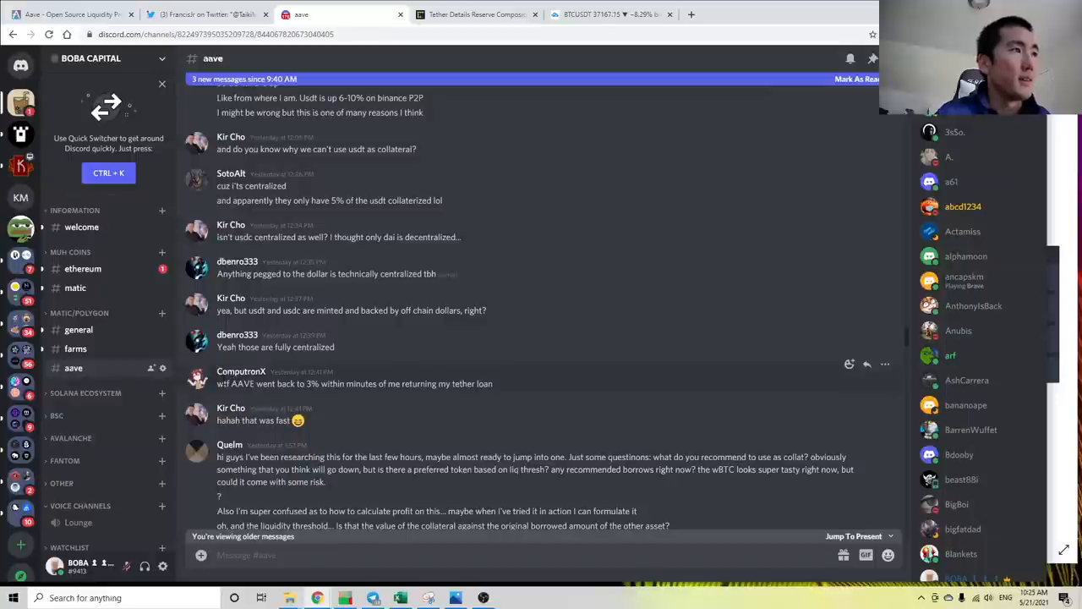
{"action": "left_click_drag", "start_coordinate": [223, 383], "coordinate": [494, 383]}
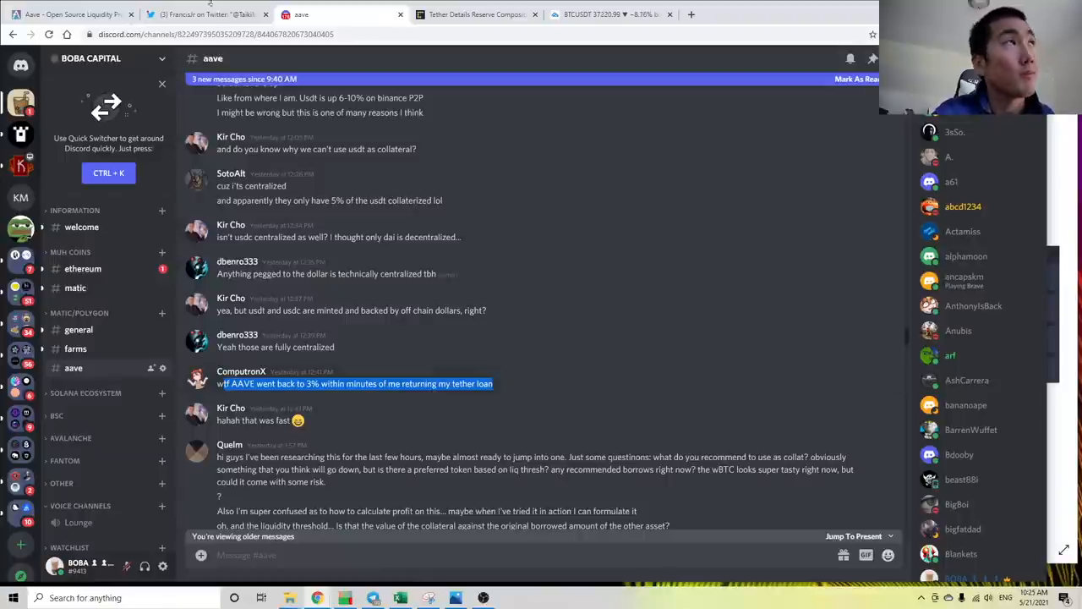
{"action": "left_click", "coordinate": [71, 14]}
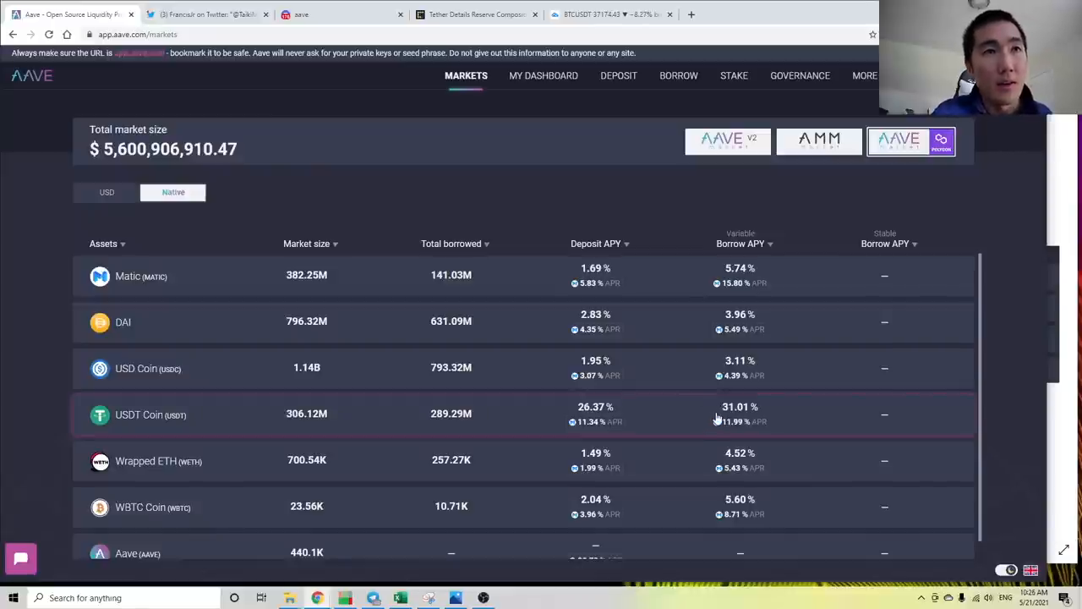
{"action": "mouse_move", "coordinate": [523, 95]}
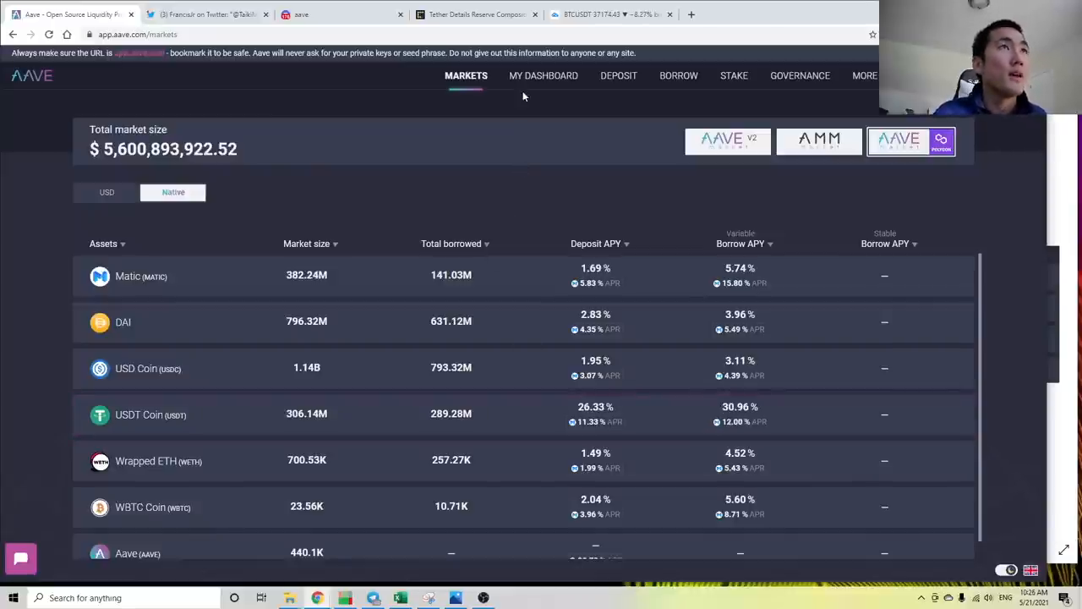
{"action": "left_click", "coordinate": [544, 76]}
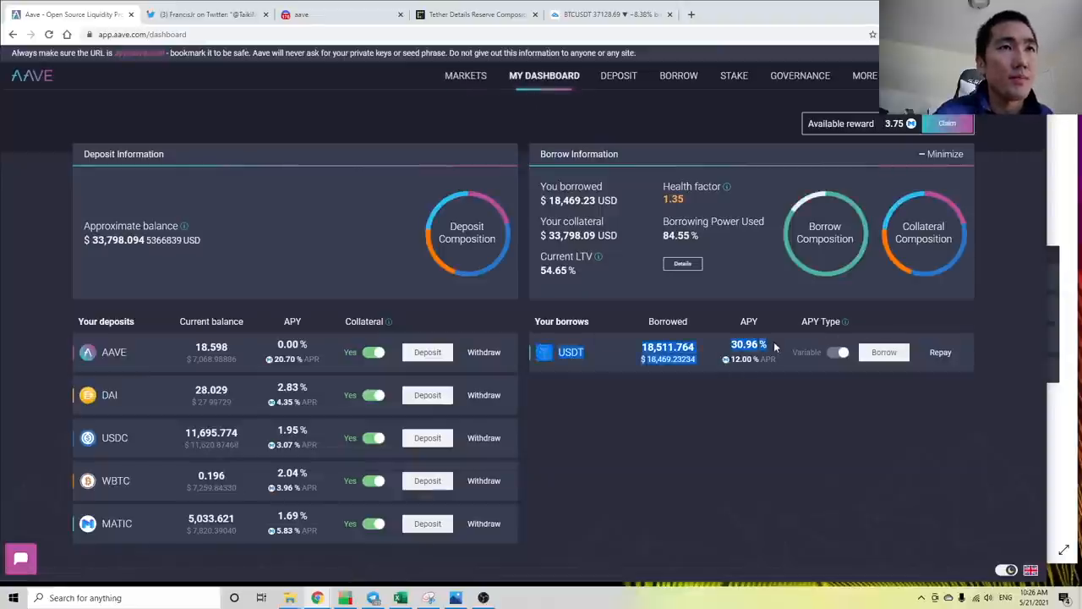
{"action": "mouse_move", "coordinate": [787, 476]}
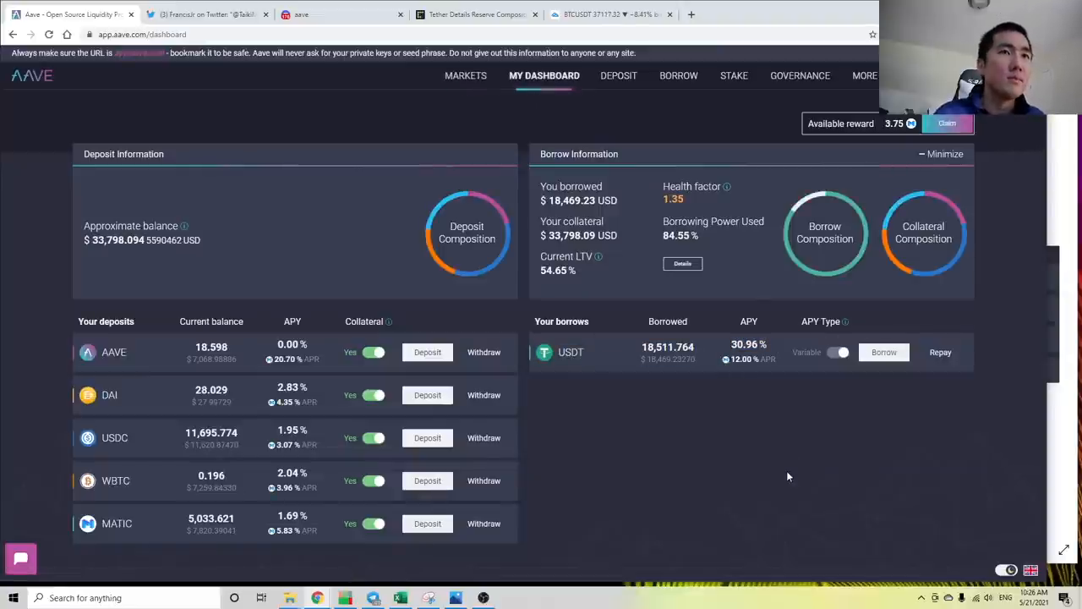